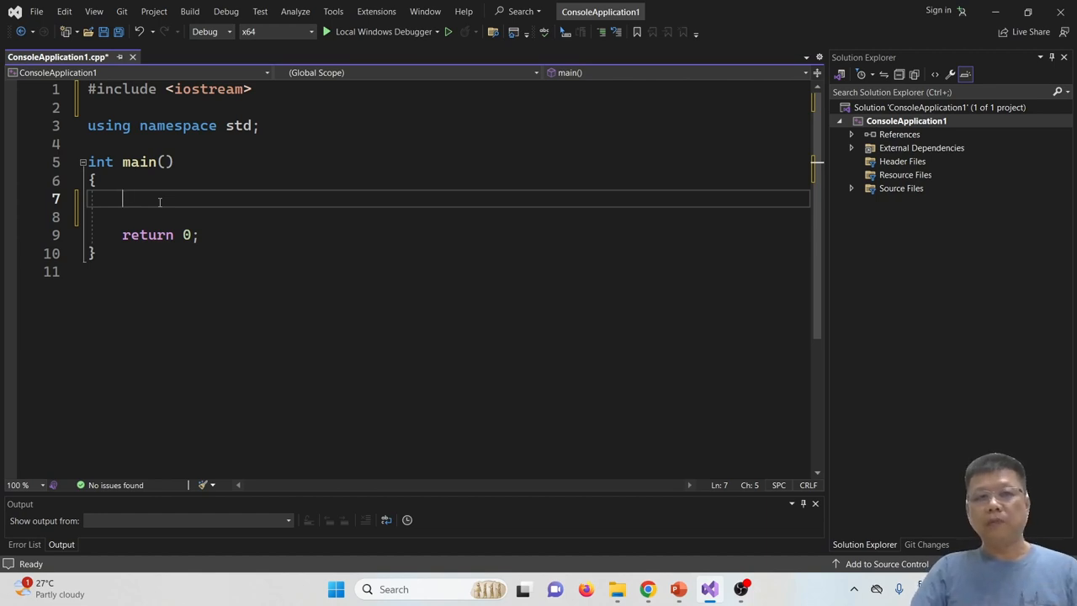
Write cout << "Hello world!"; on line 7, removing the duplicated quotation mark.
type("c")
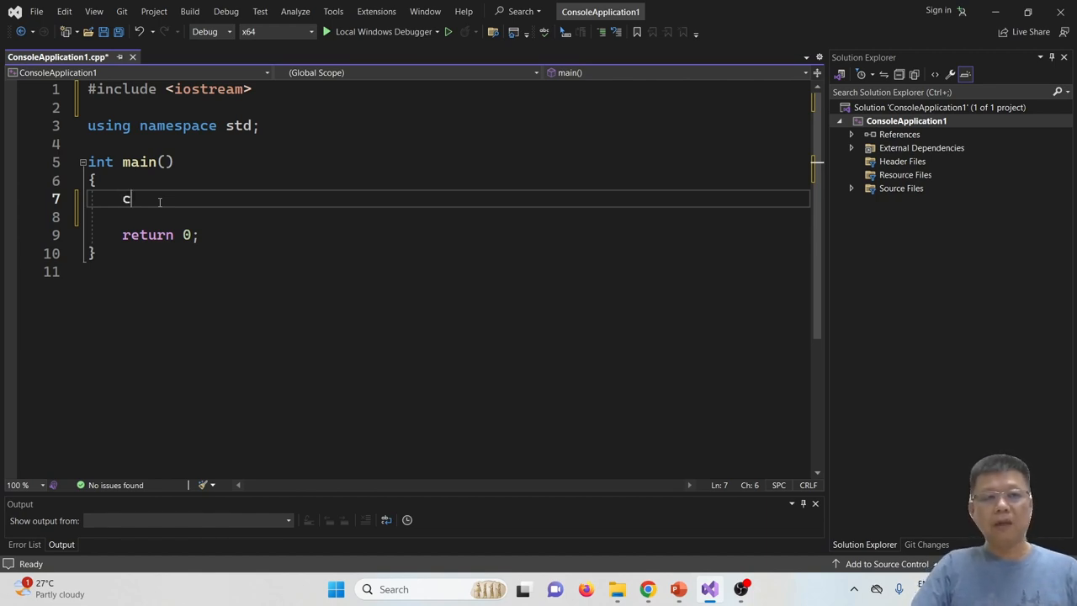
type("out")
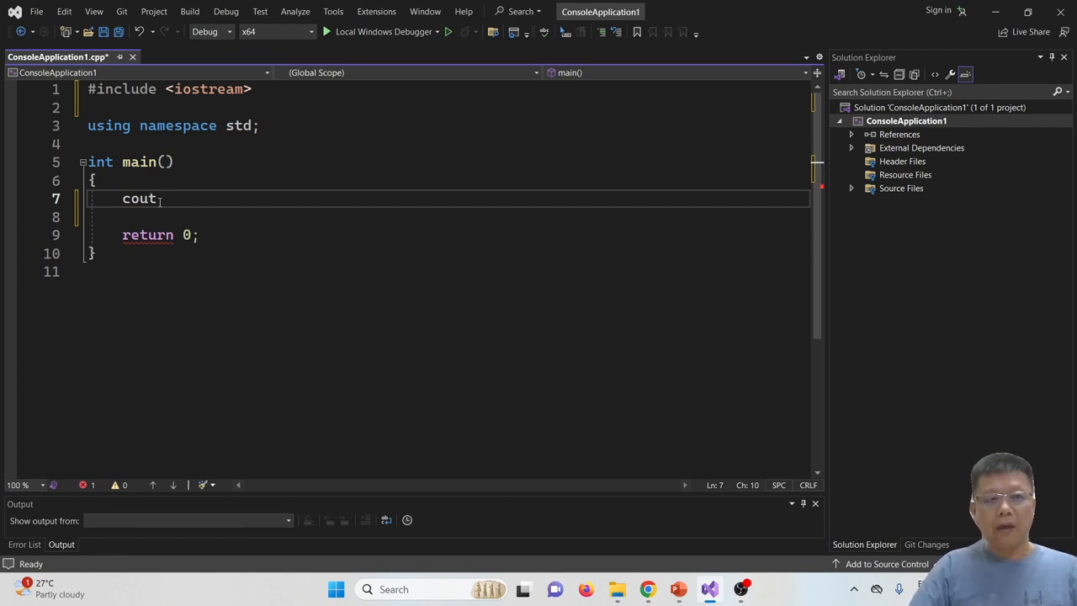
type("<<")
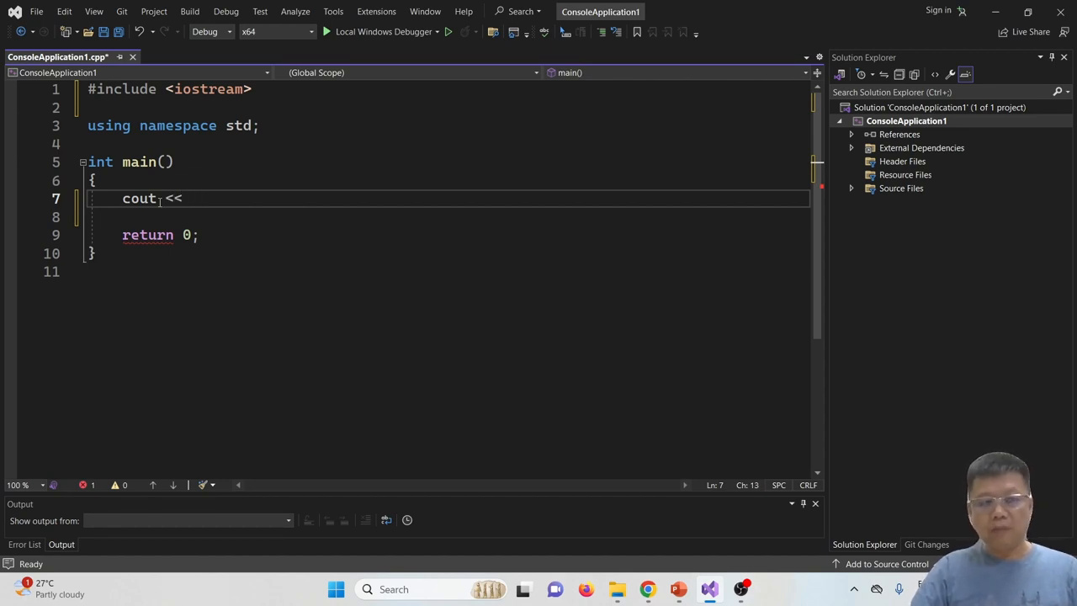
type("Howll")
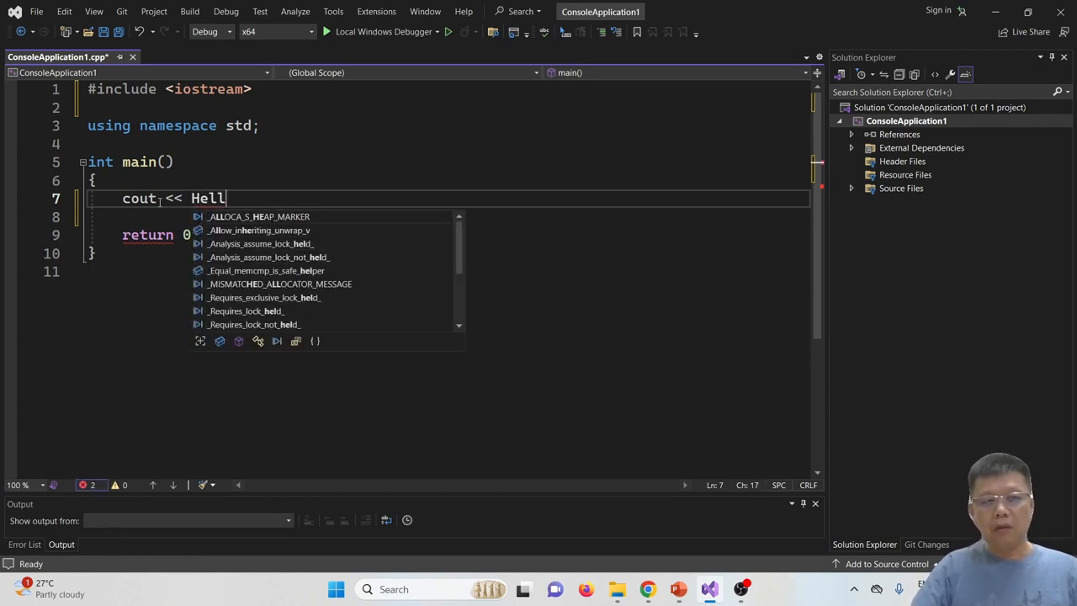
type("o world")
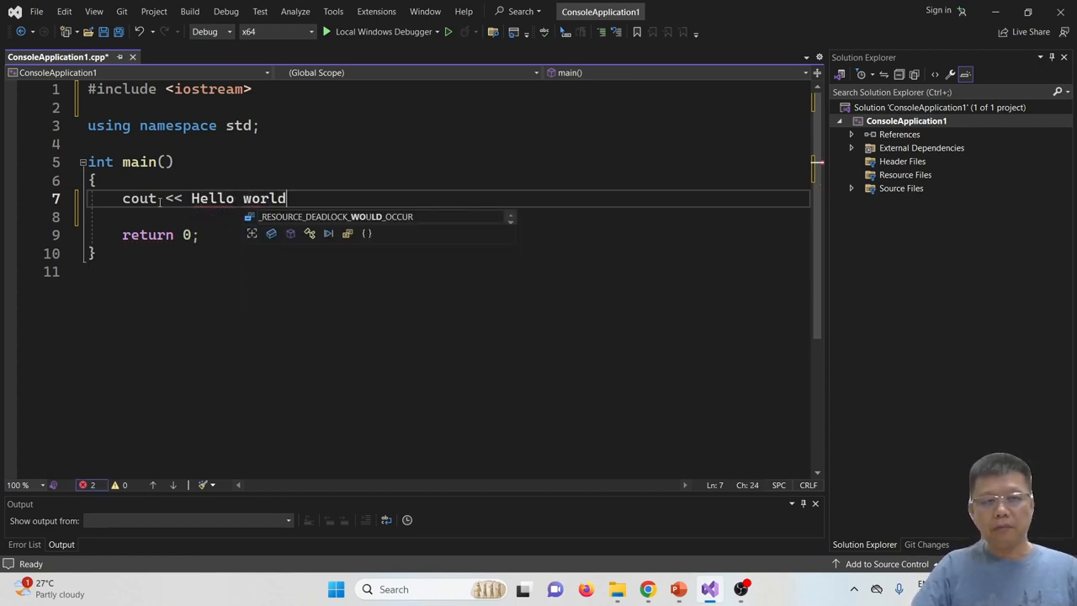
type("!")
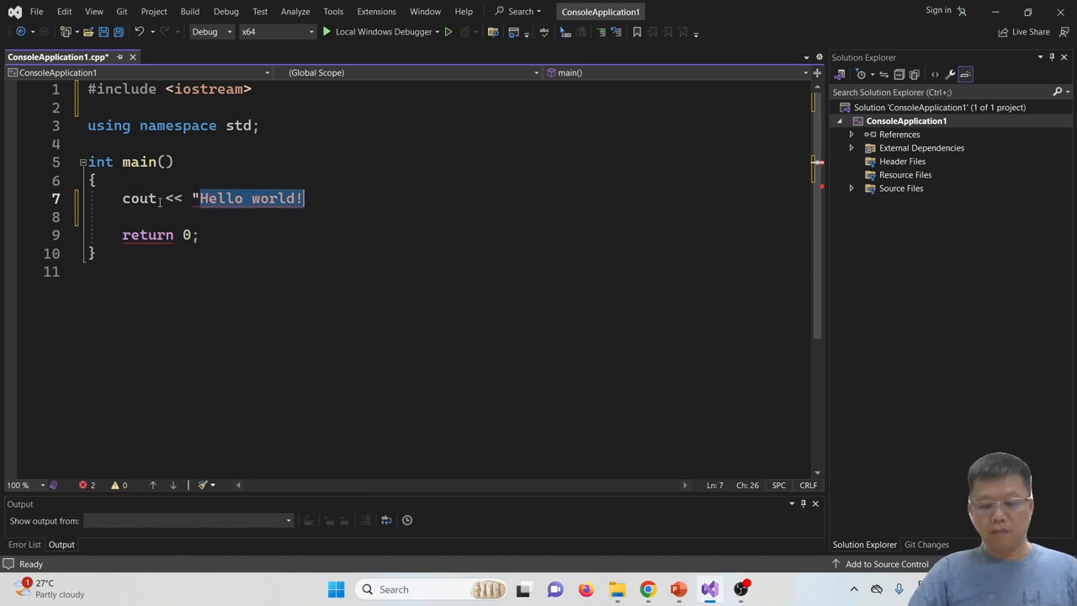
type("\"")
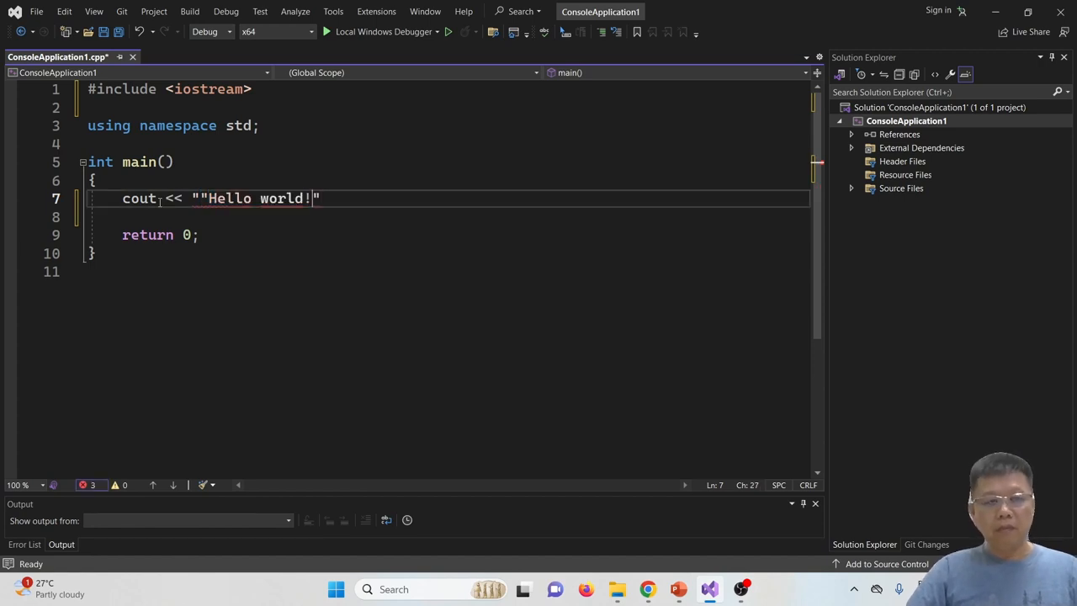
key("Delete")
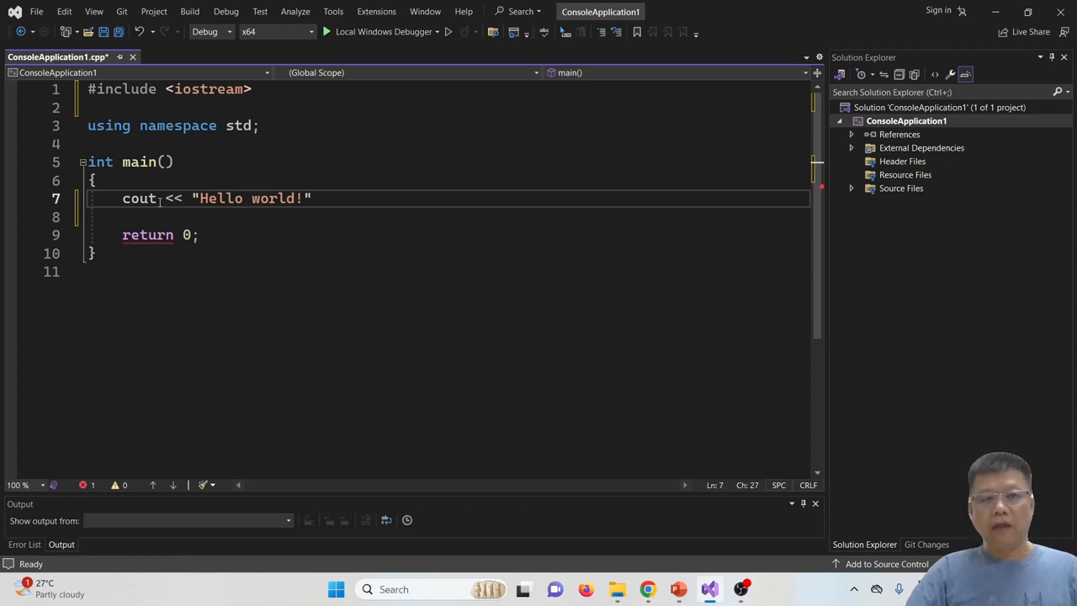
type(";")
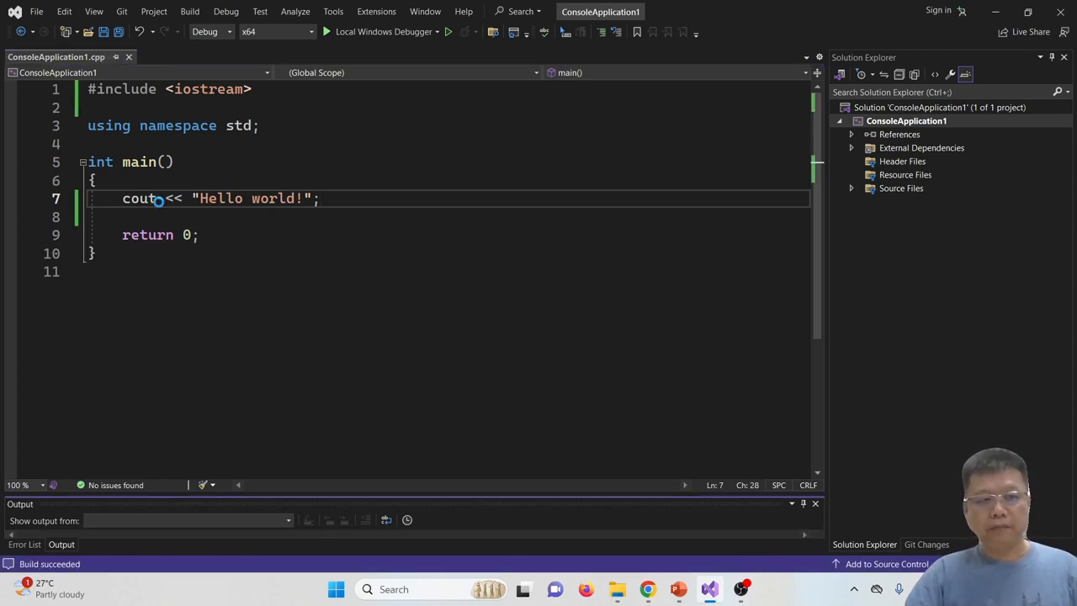
Run the program with Local Windows Debugger, then close the console window.
left_click(328, 32)
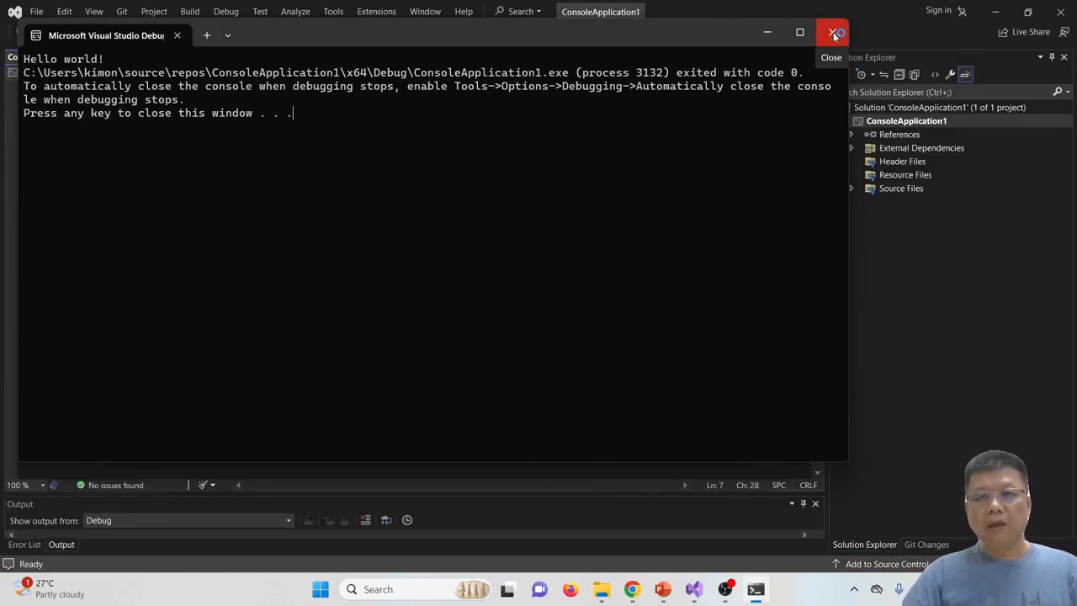
left_click(833, 33)
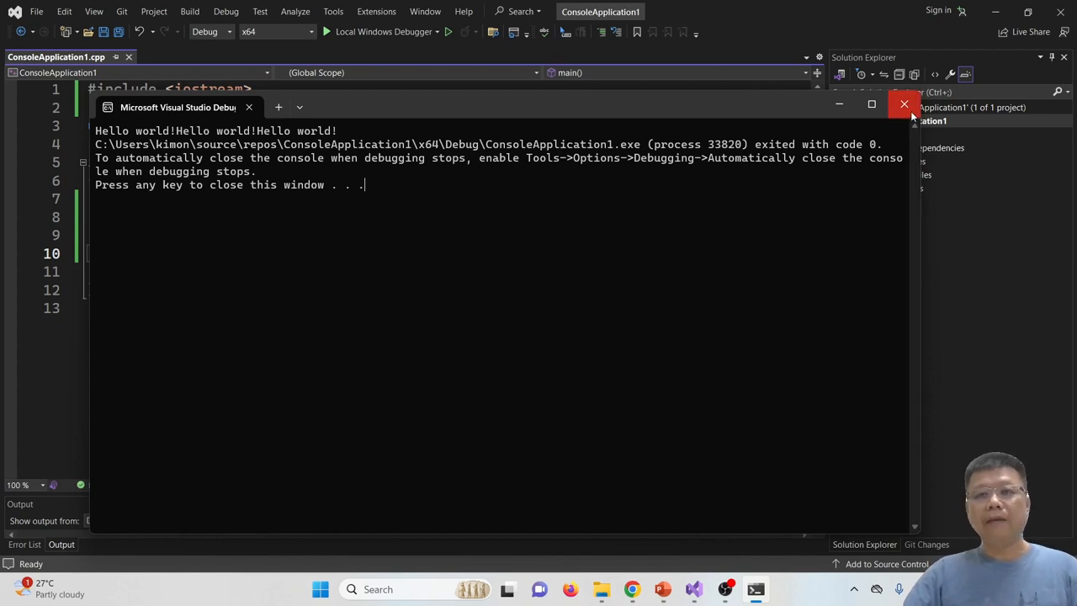
Append << endl to the cout statements and rerun the program to check separate lines.
left_click(904, 105)
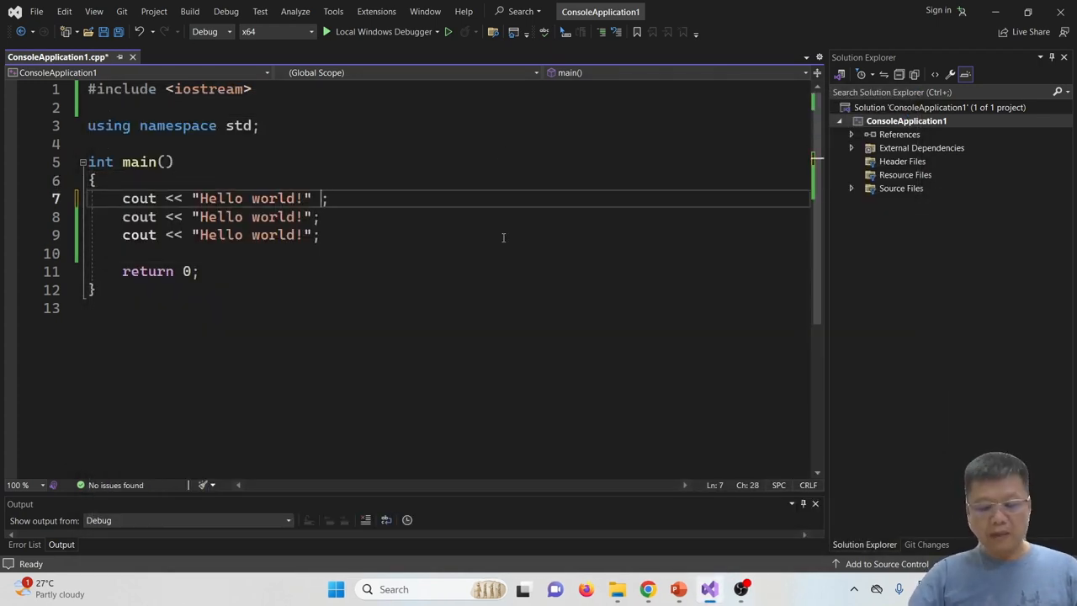
type("<<")
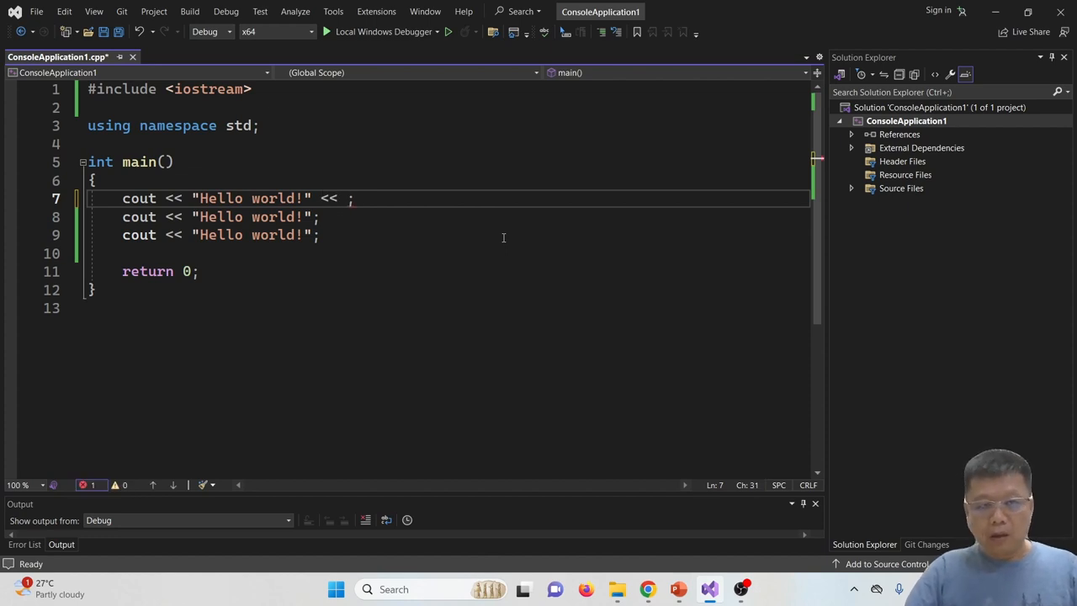
type("endl")
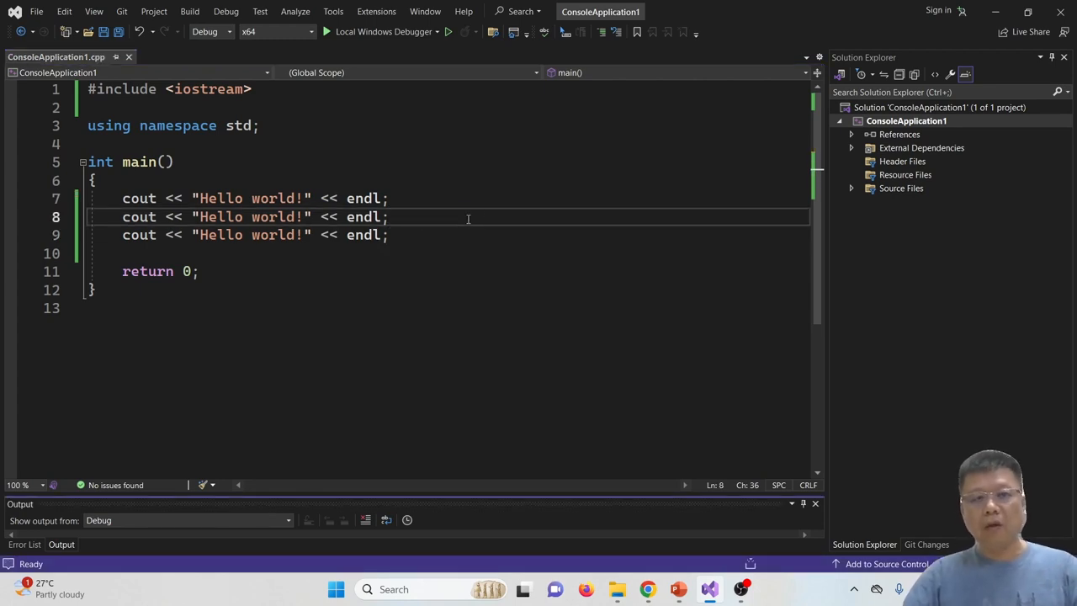
left_click(326, 32)
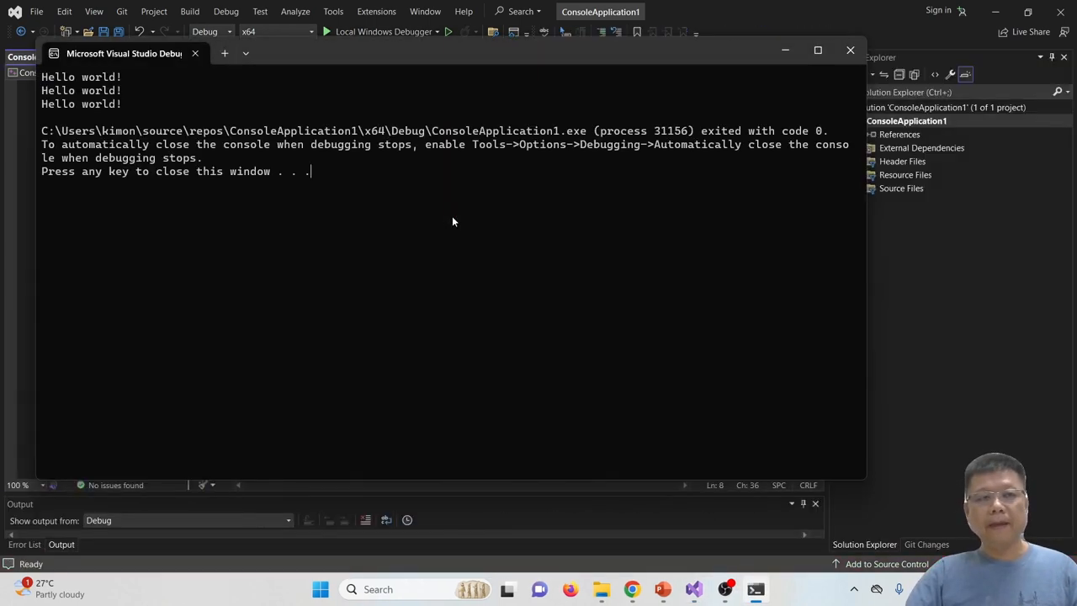
mouse_move(195, 123)
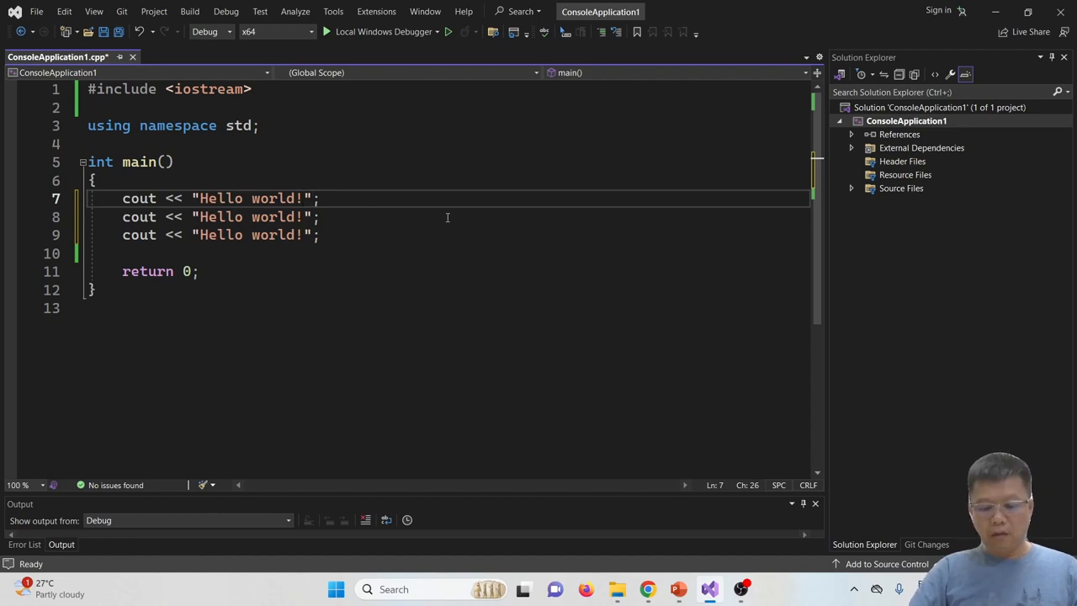
Add \n inside the Hello world! strings in place of endl, leaving a trailing << on line 7.
type("\\n")
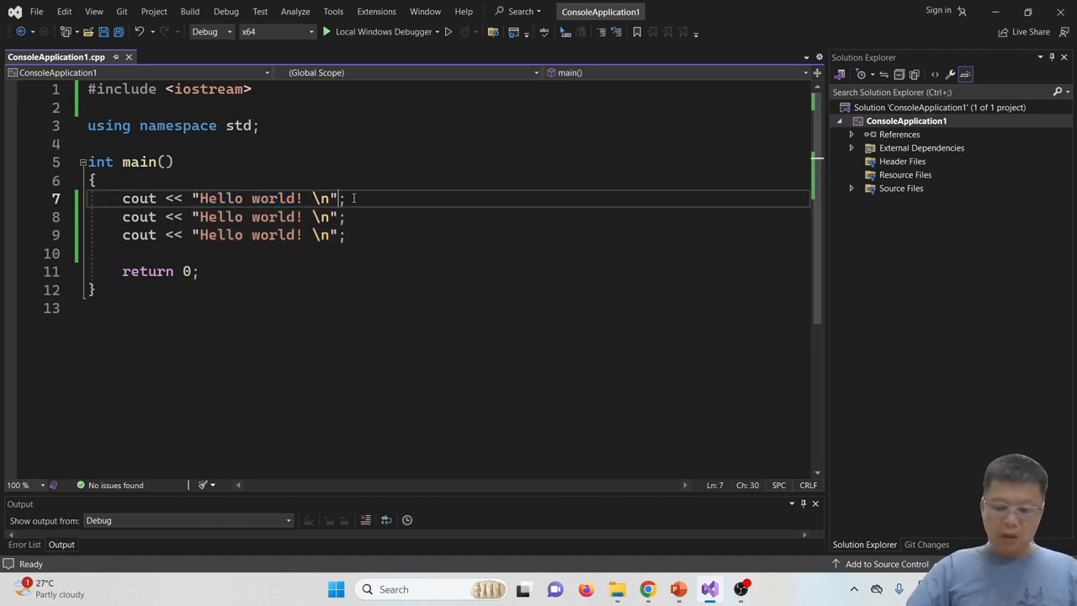
type("<<")
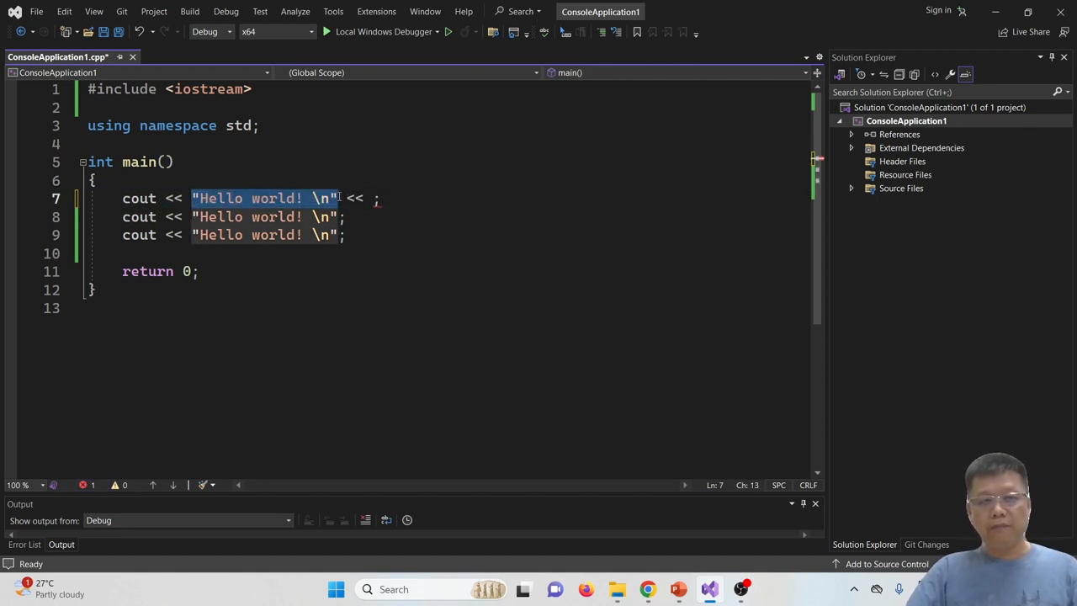
Chain "My name is: CKO." after "Hello world!" in the first cout and save.
type("\"Hello world! \\n\"")
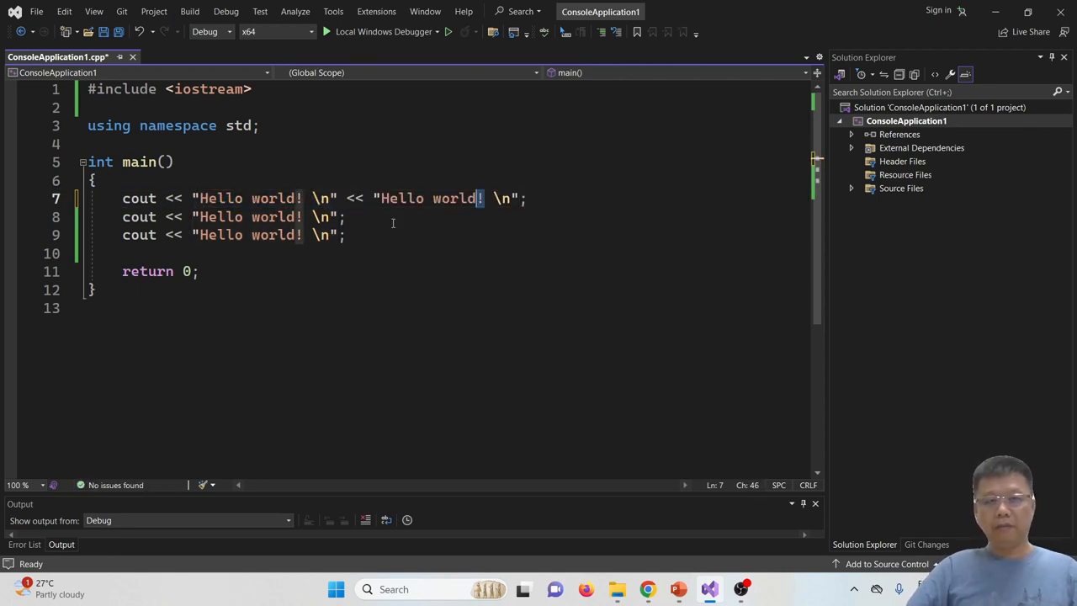
type("My")
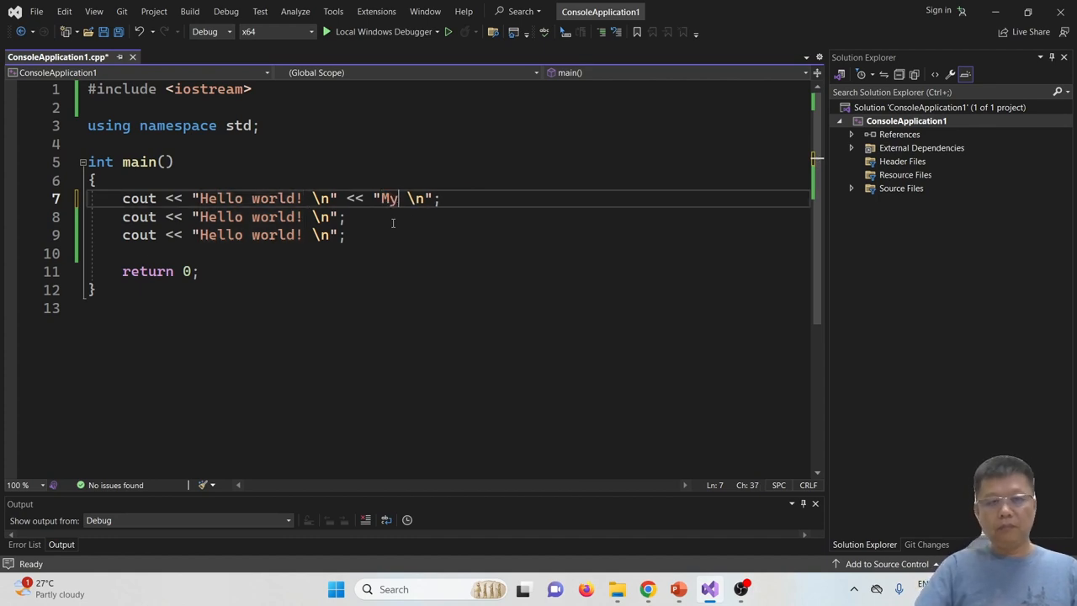
type("name is:")
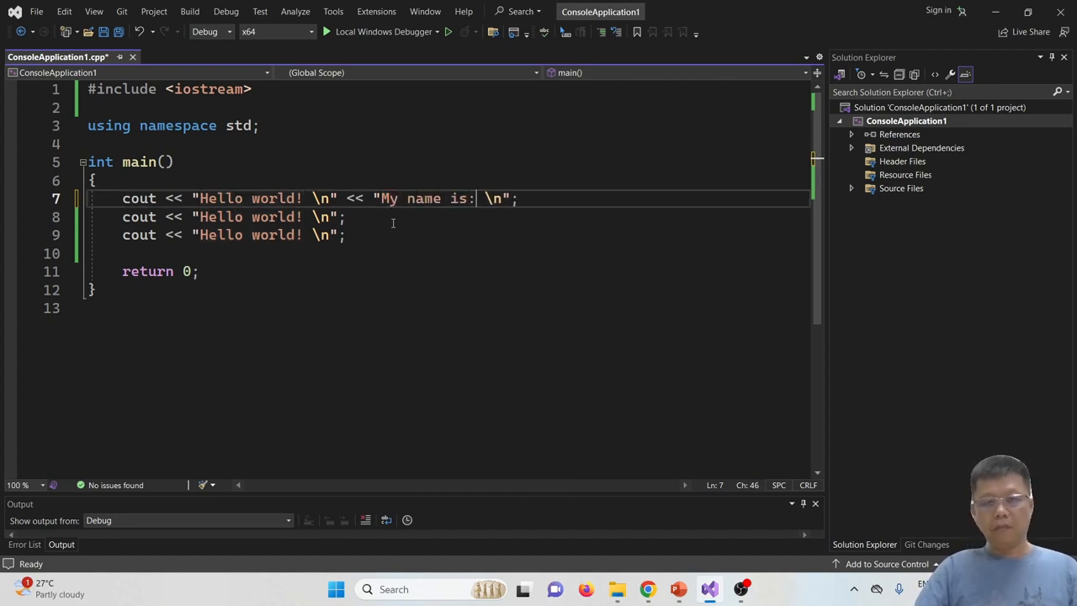
type("CKO.")
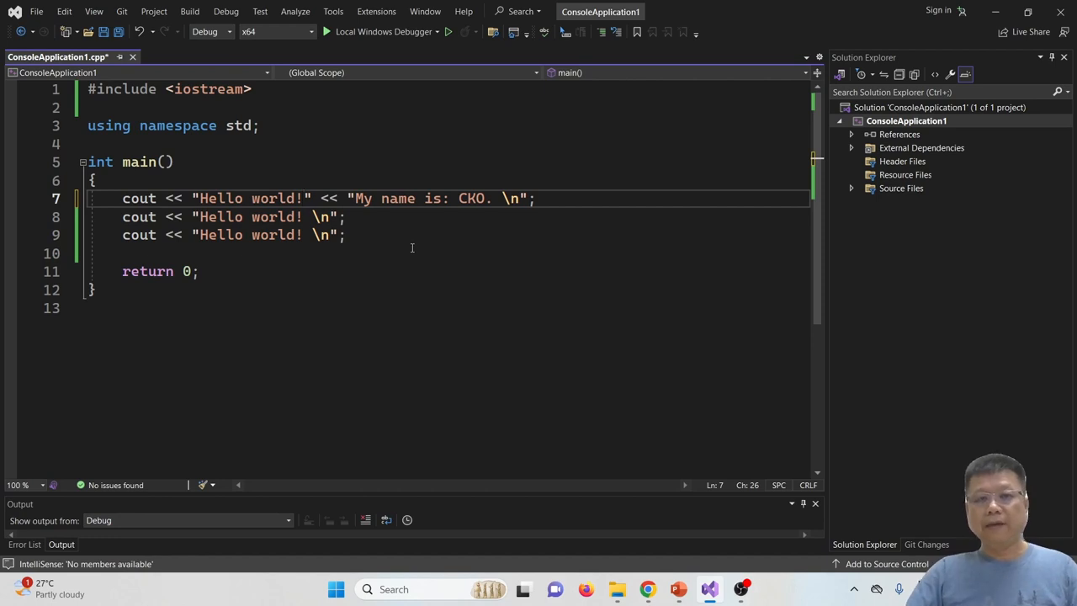
key("ctrl+s")
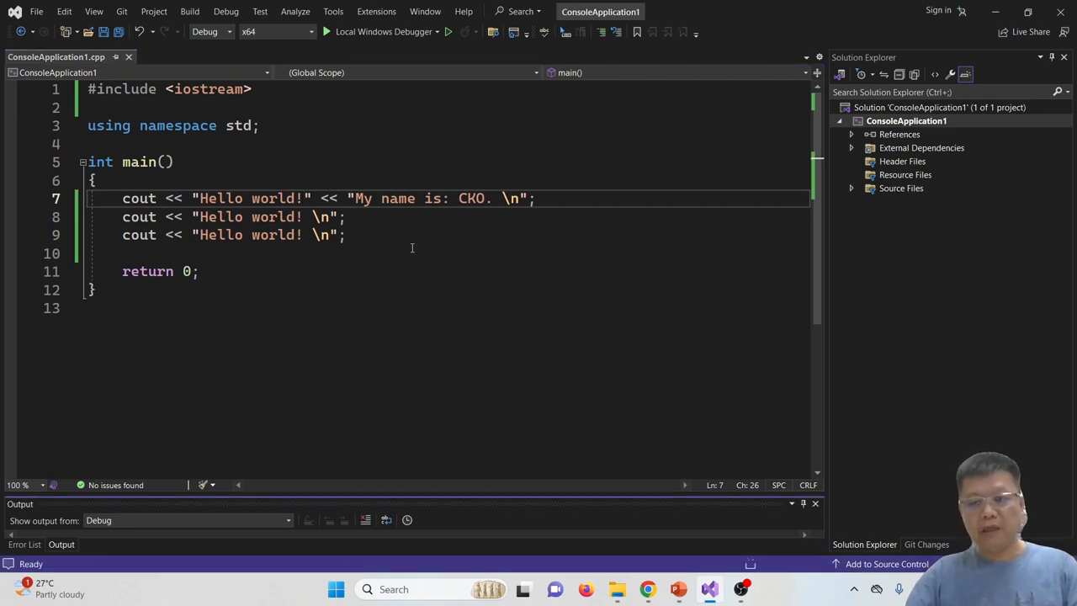
Run the program with Local Windows Debugger to view the name line in the console.
left_click(326, 31)
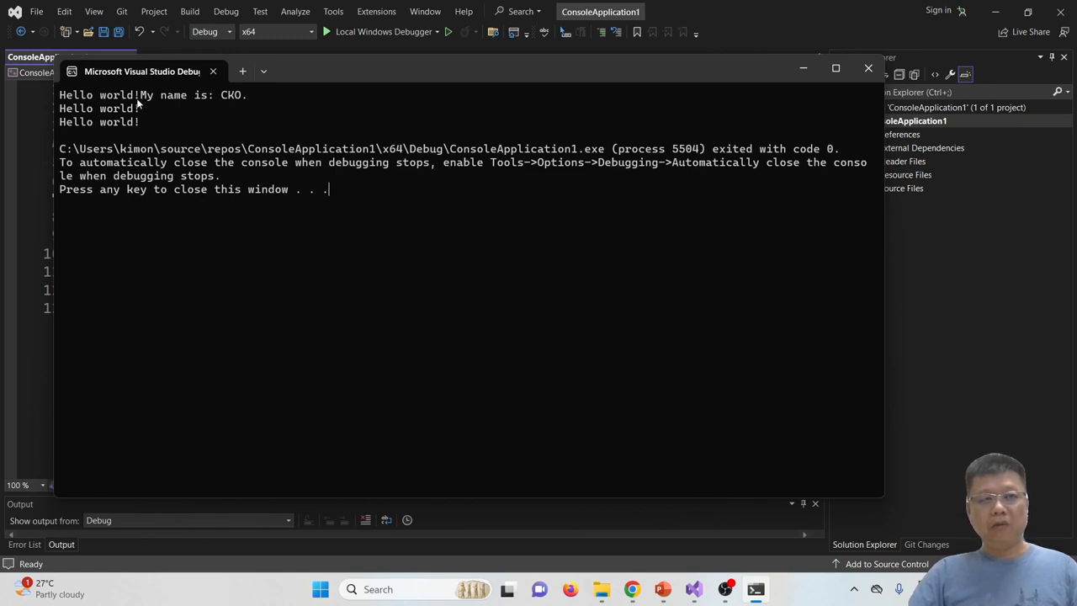
mouse_move(764, 96)
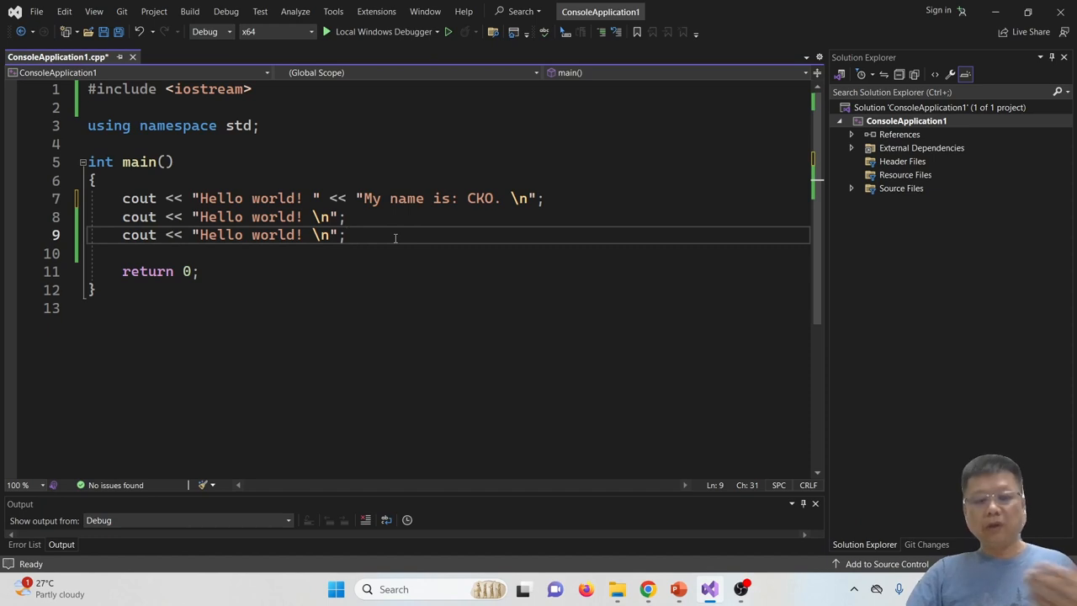
Click Local Windows Debugger on the toolbar again.
left_click(327, 32)
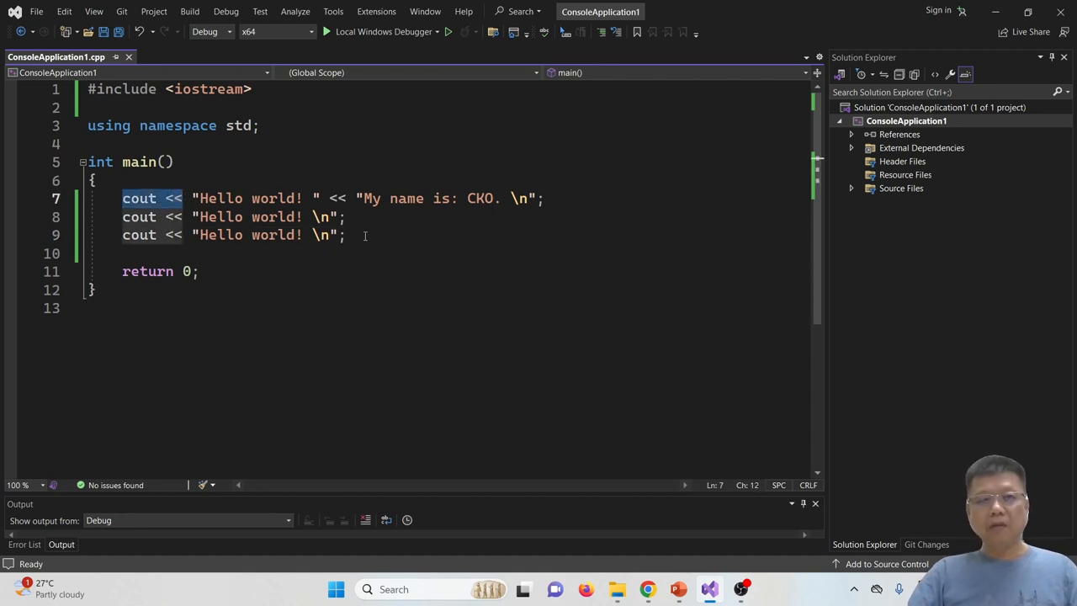
mouse_move(575, 360)
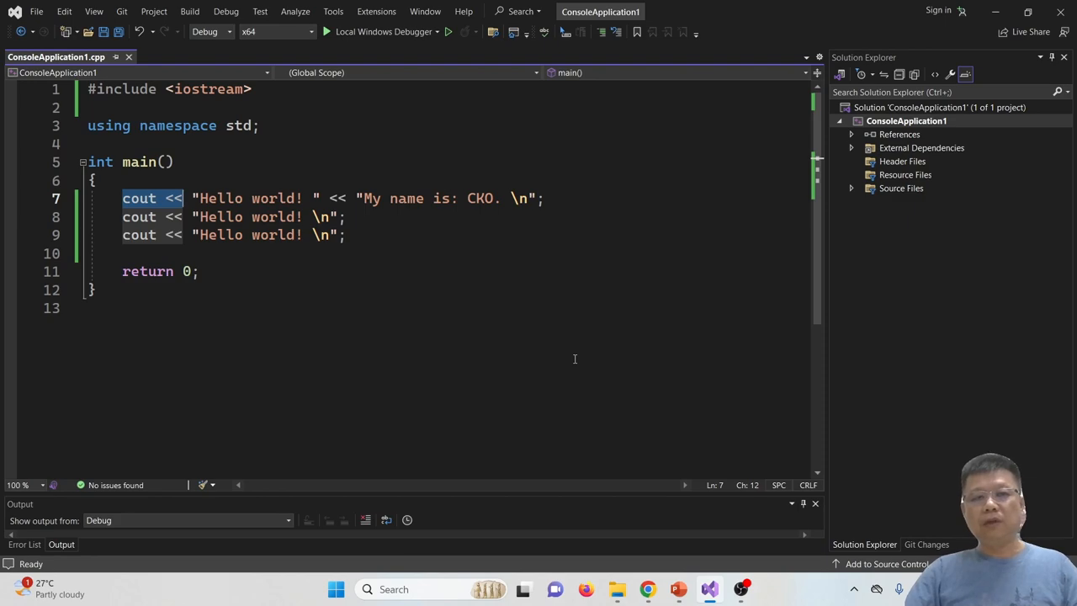